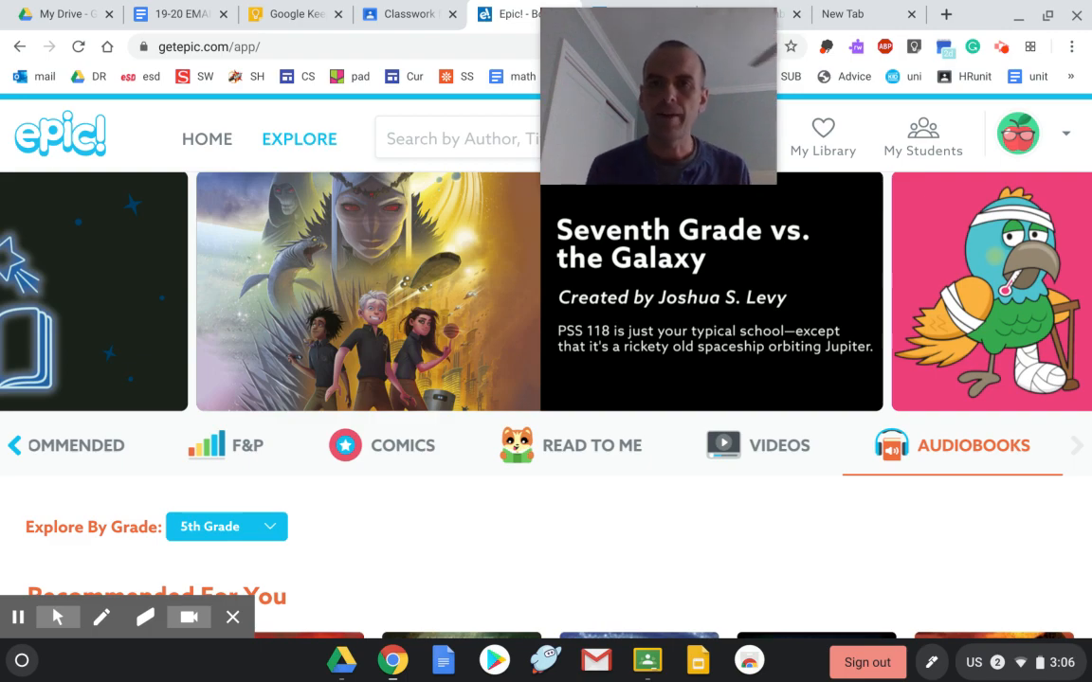
mouse_move(606, 121)
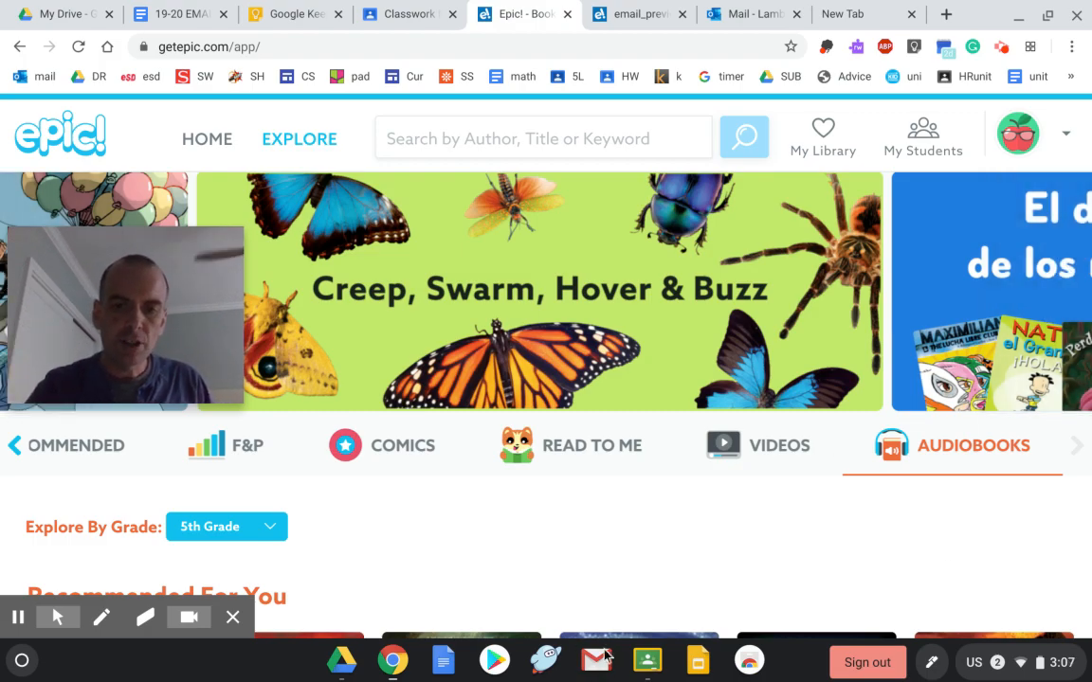
mouse_move(596, 660)
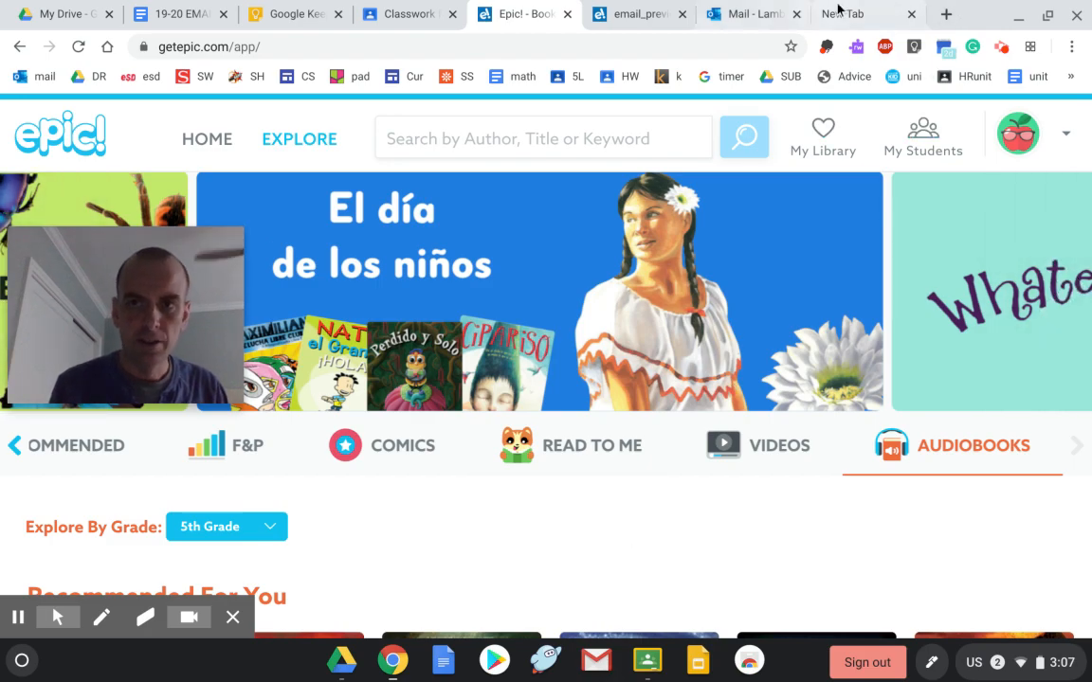
Step: Show the Gmail inbox and the sample Epic invitation email offering free remote student access
left_click(841, 13)
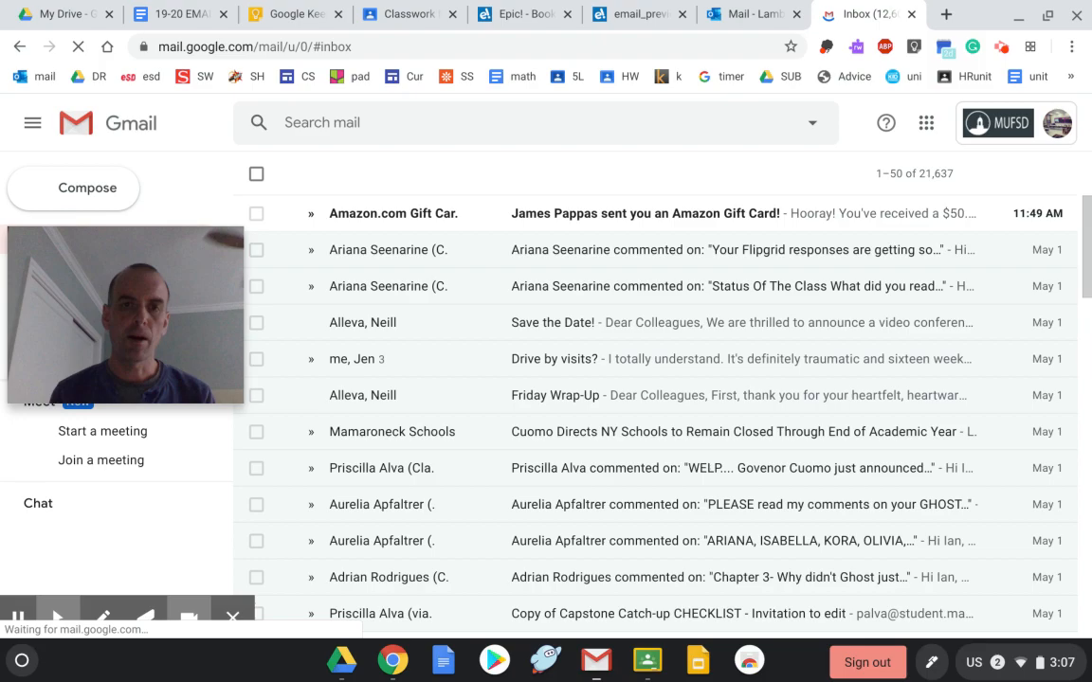
left_click(634, 14)
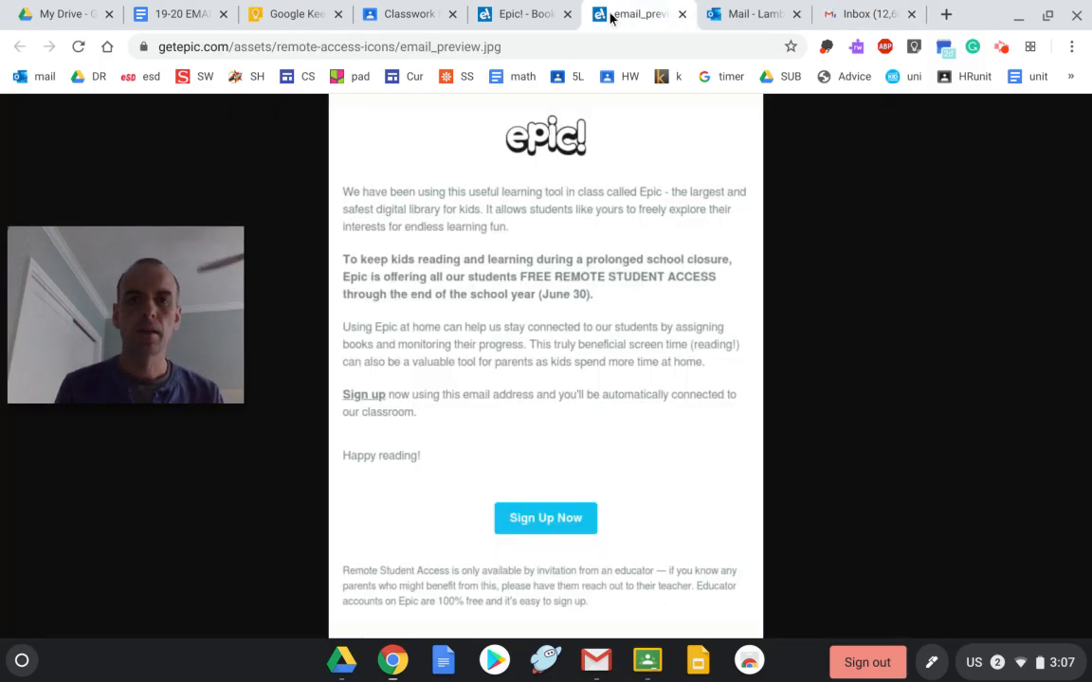